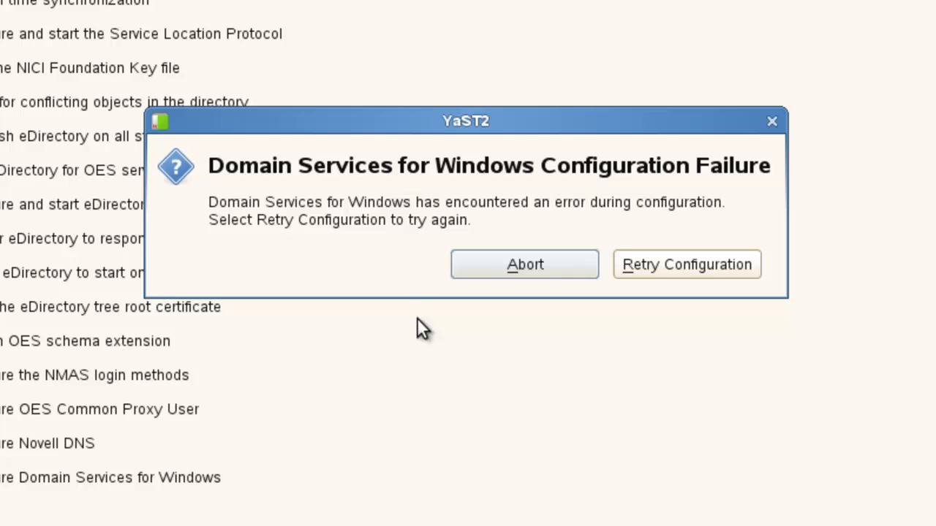
mouse_move(455, 326)
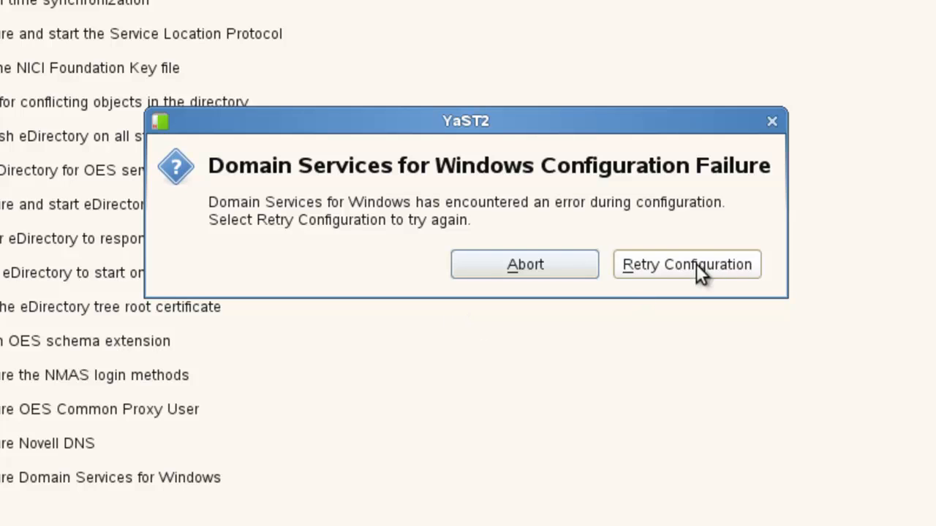
mouse_move(674, 280)
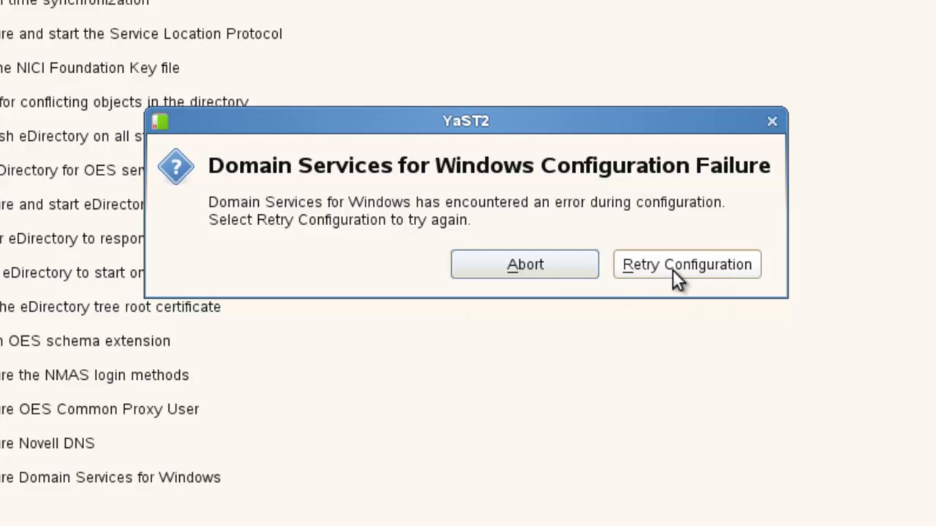
Retry the Domain Services for Windows configuration from the Configuration Failure dialog
left_click(686, 264)
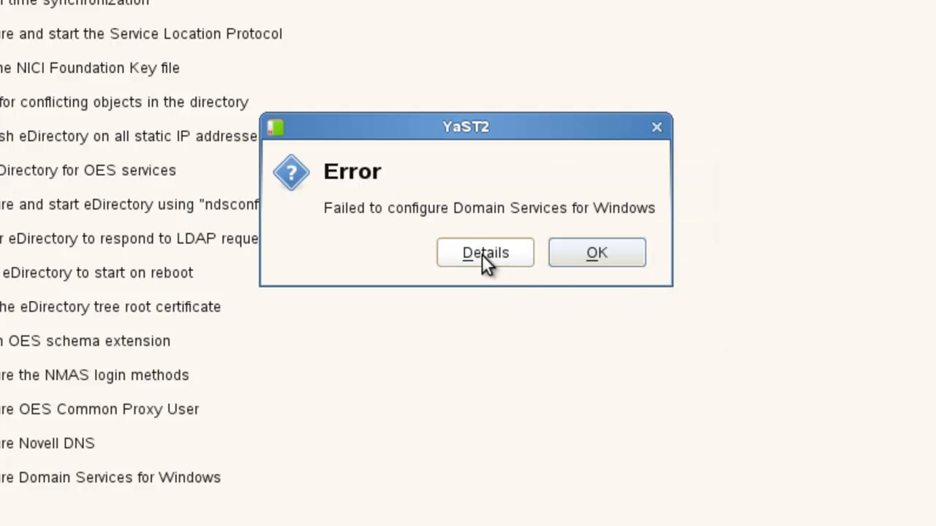
Show the error details: gss directory creation and the partition query failed
left_click(484, 252)
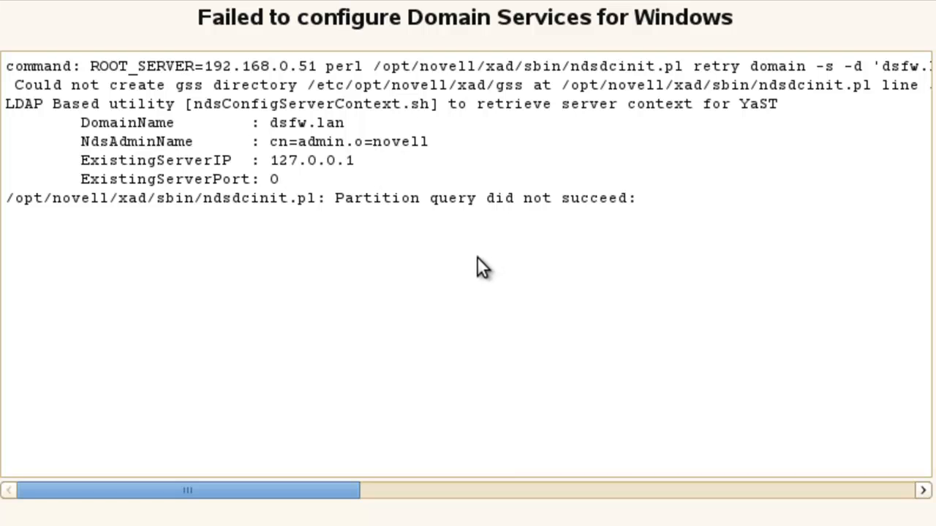
mouse_move(479, 267)
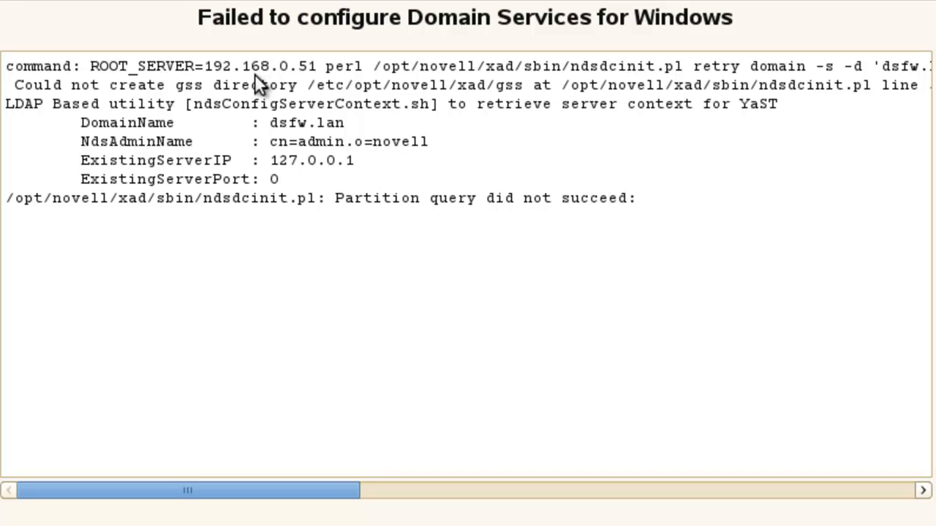
mouse_move(311, 81)
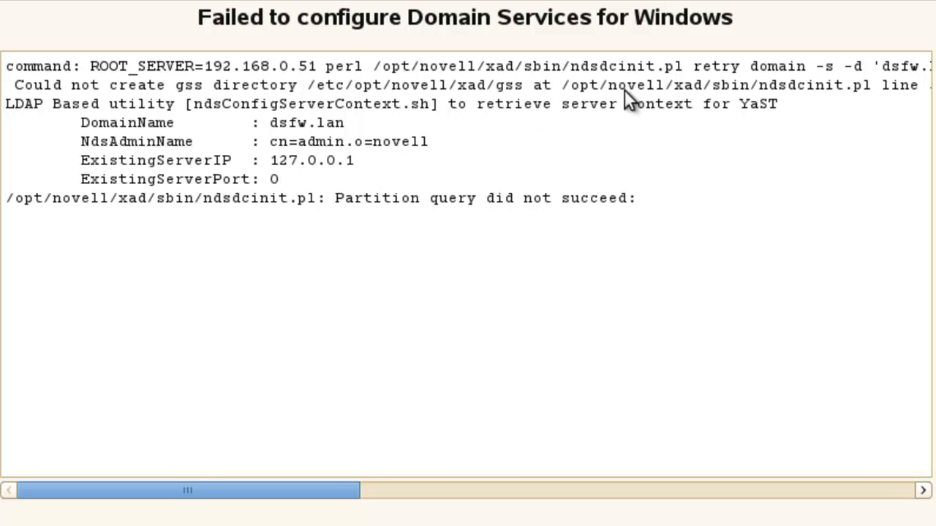
mouse_move(760, 113)
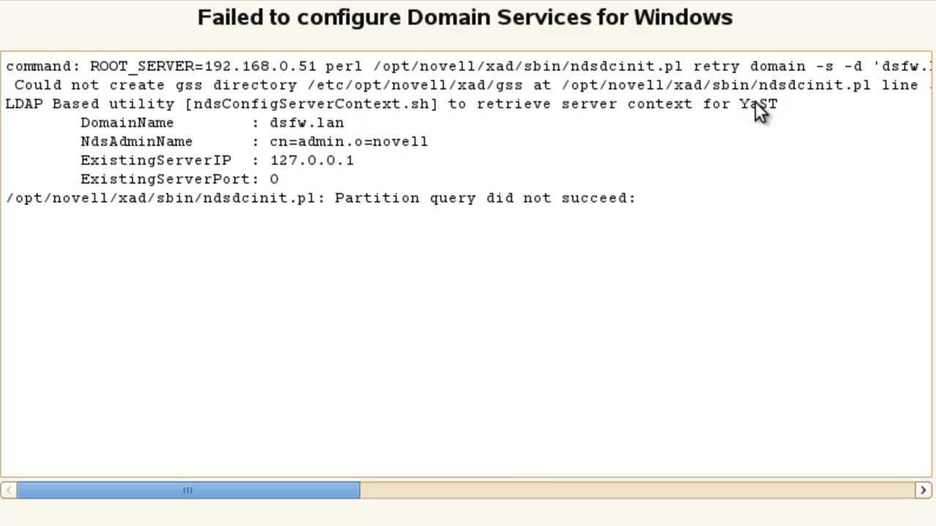
mouse_move(775, 128)
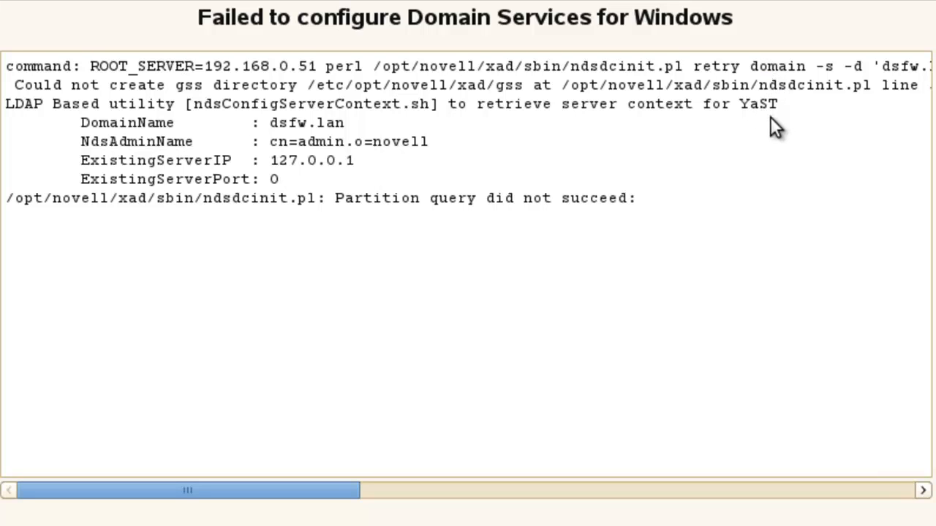
mouse_move(766, 121)
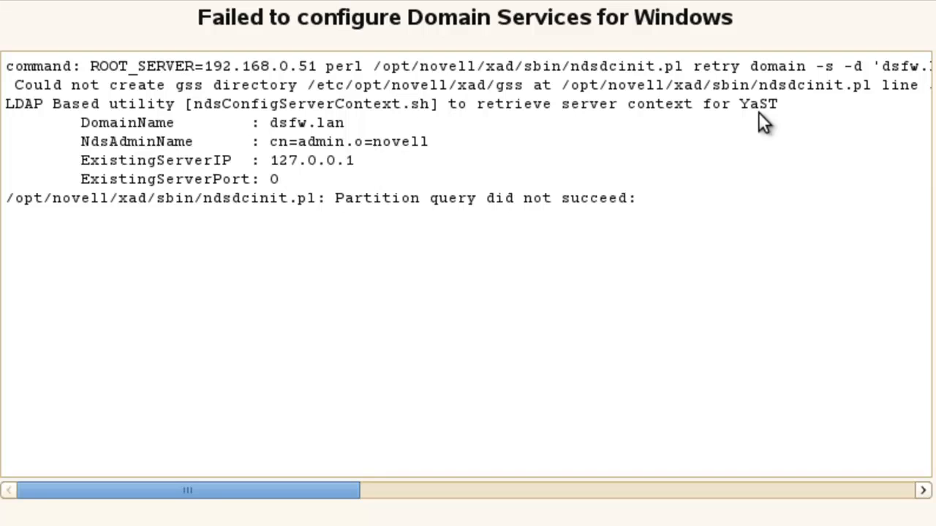
mouse_move(658, 121)
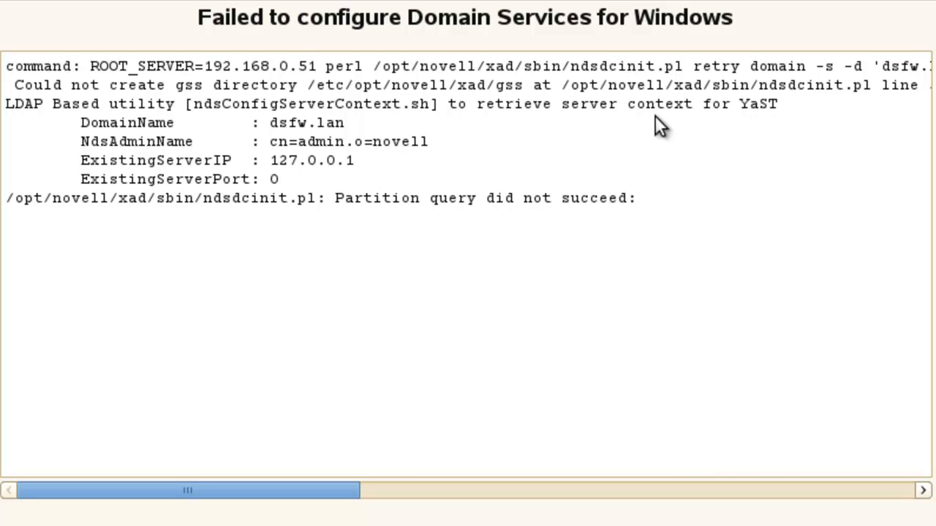
mouse_move(500, 224)
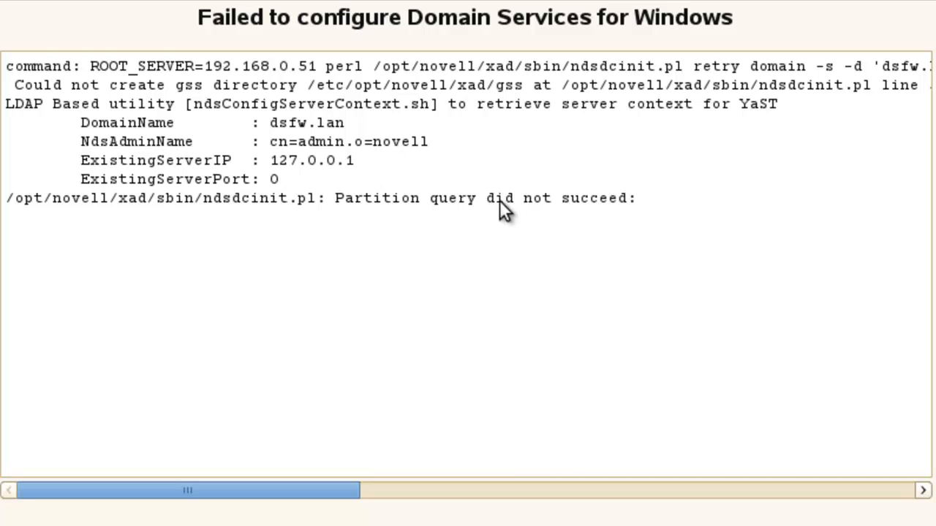
mouse_move(436, 174)
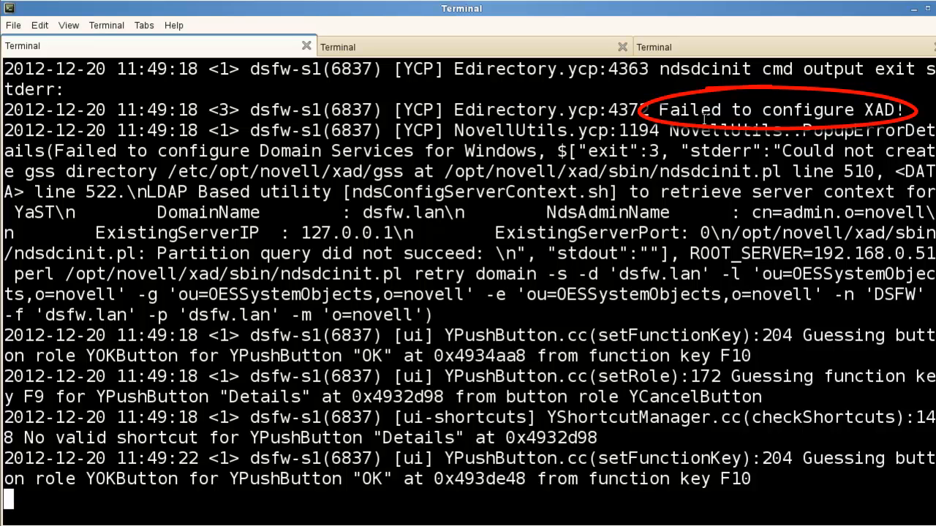
Scroll the YaST log to the partition query error, then switch to the empty-prompt terminal tab
scroll("down", 3)
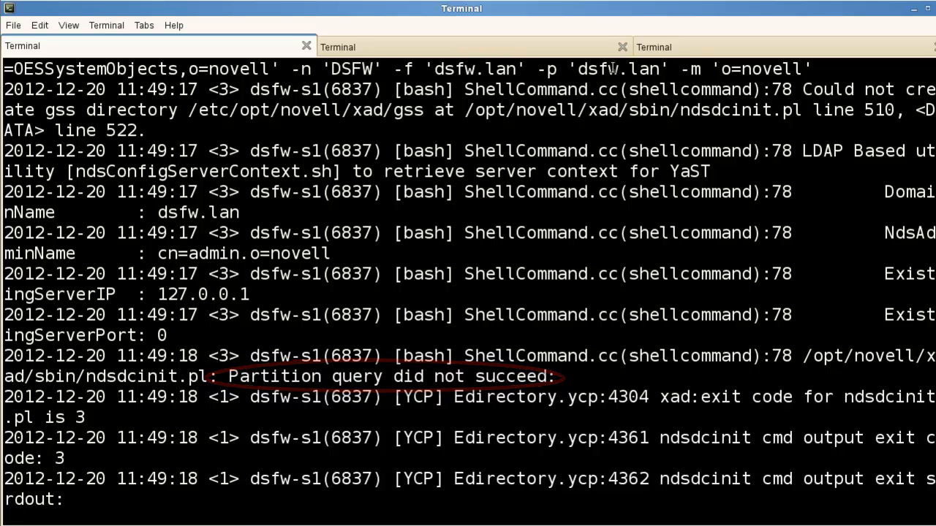
left_click(783, 46)
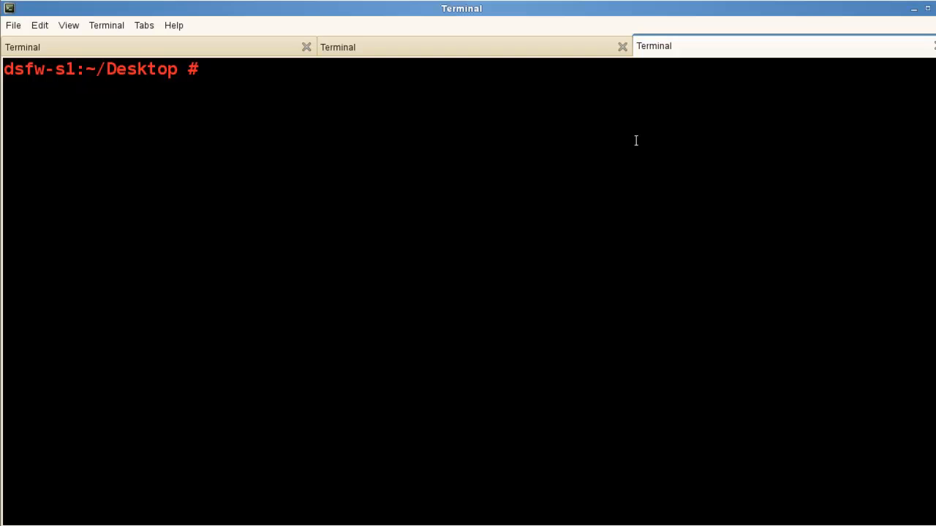
Run ndsstat -p on 192.168.0.51:524 for .o=novell.t=dsfw_tree., then for .t=dsfw_tree
type("nds")
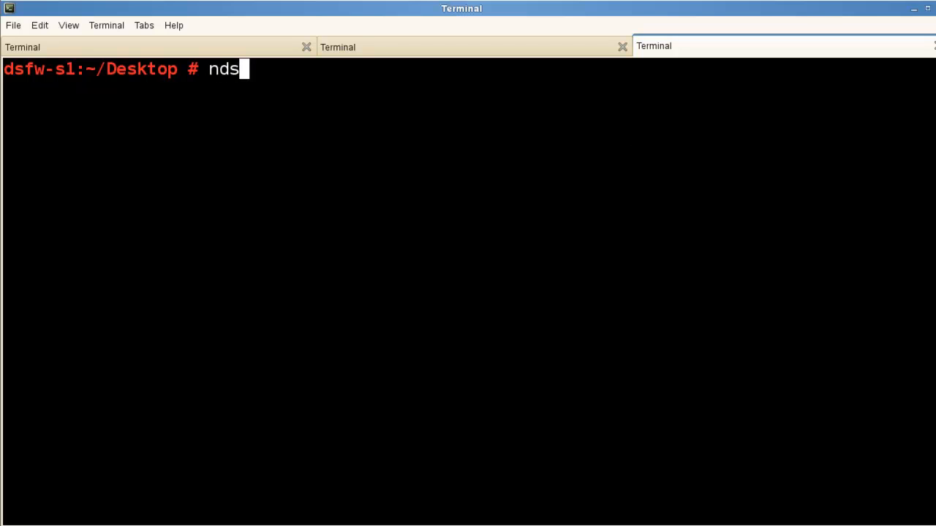
type("stat")
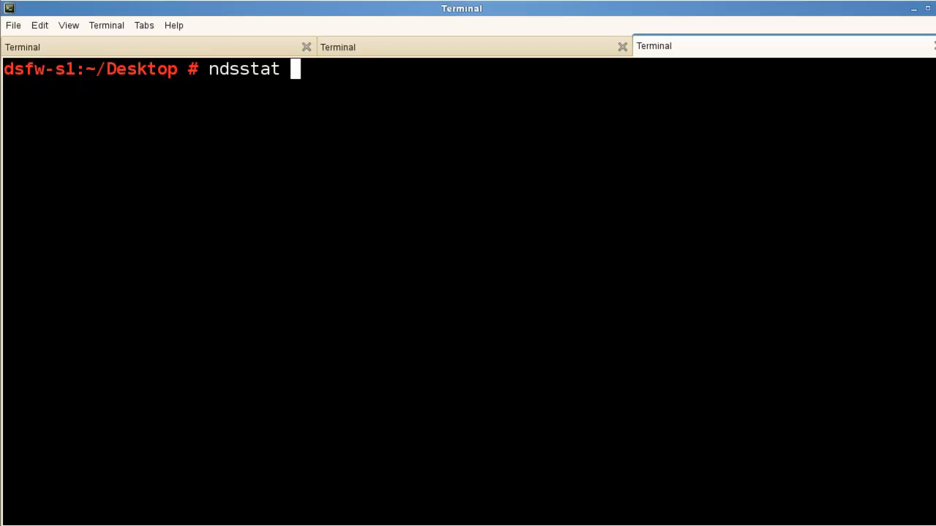
type("-p")
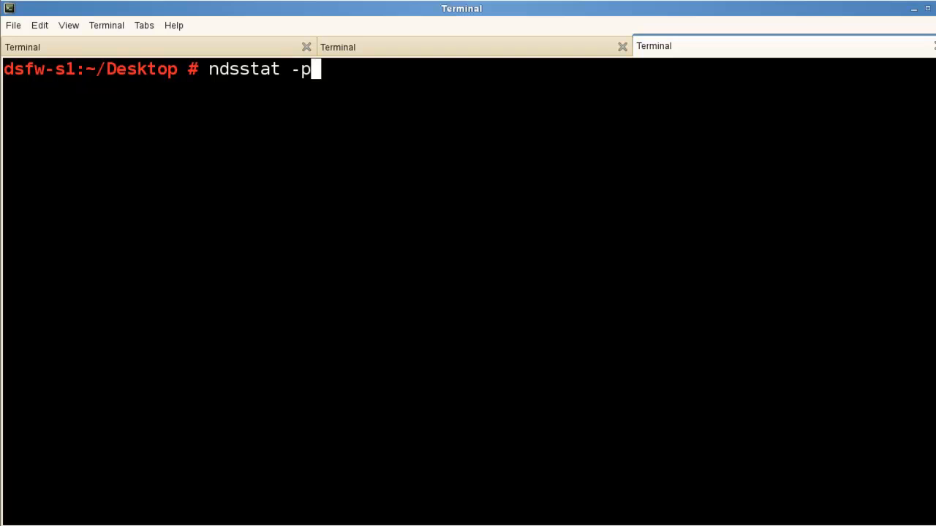
type("\" \"")
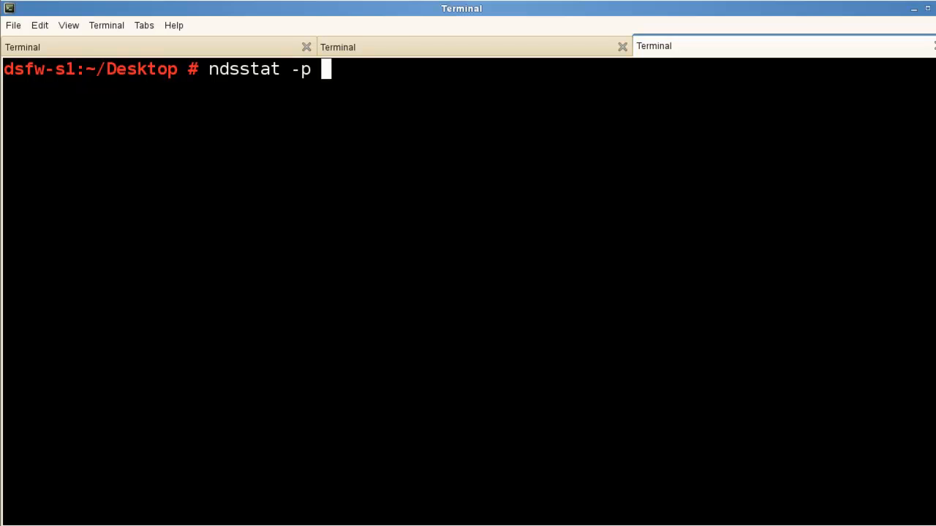
type(".")
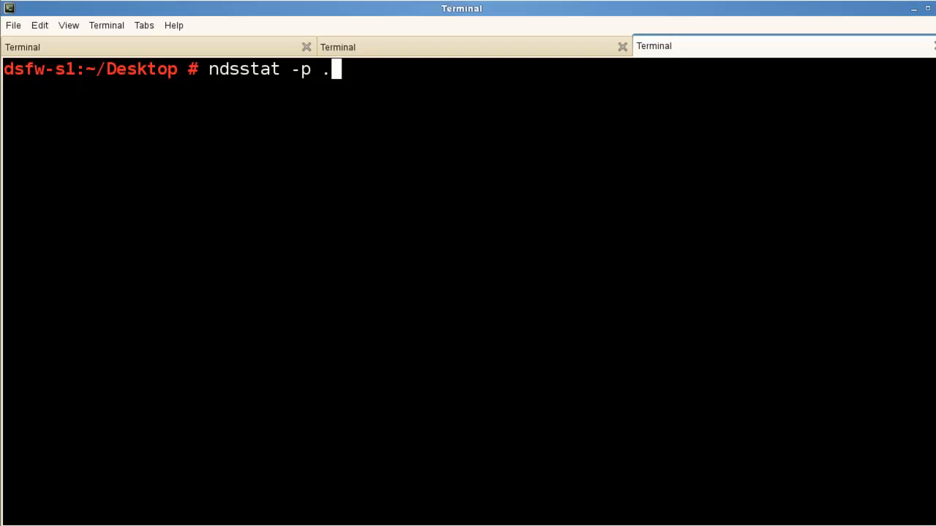
type("o")
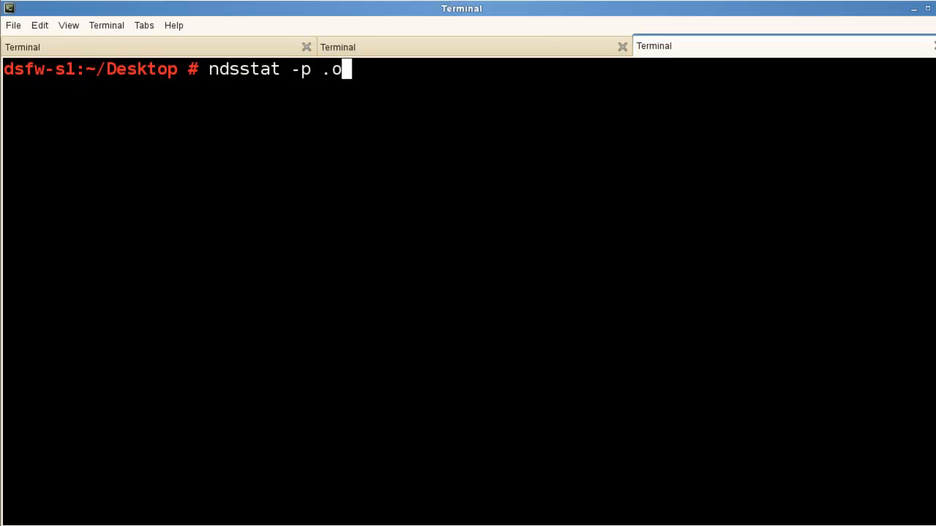
type("-novel")
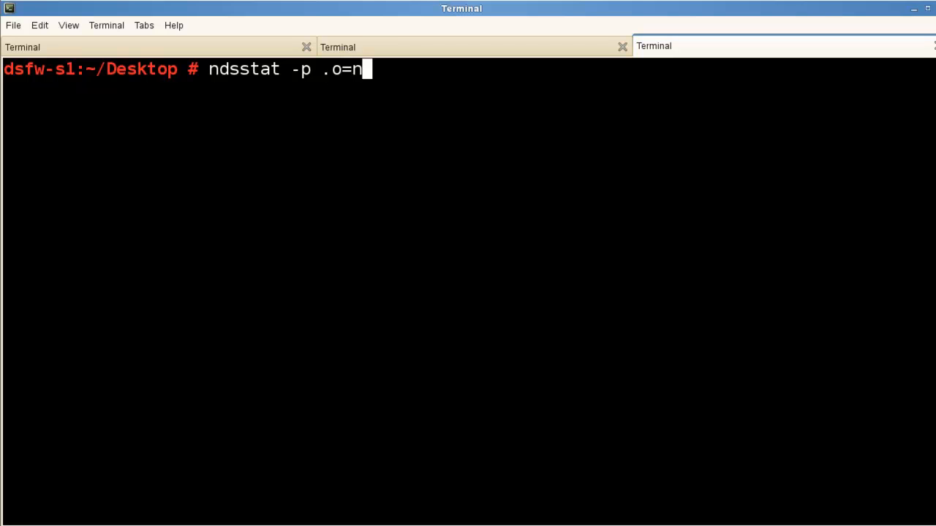
type("ovell.t")
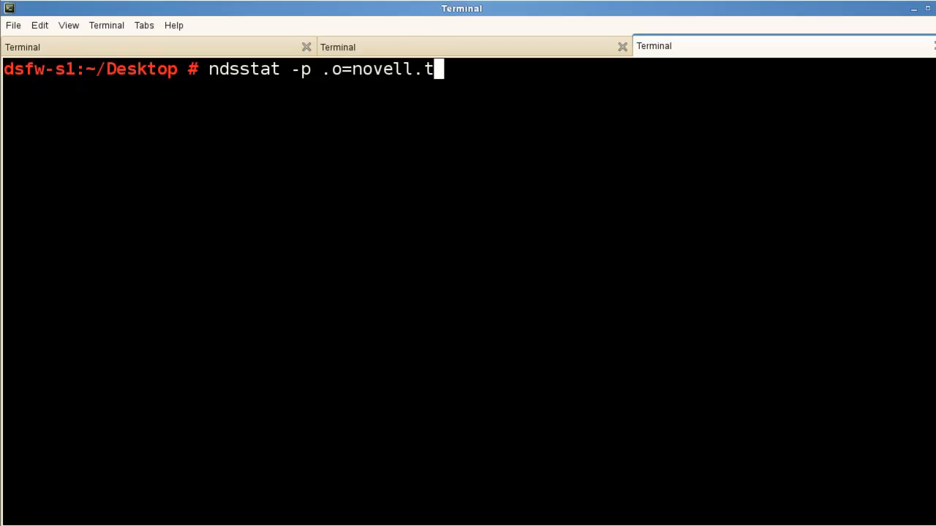
type("=")
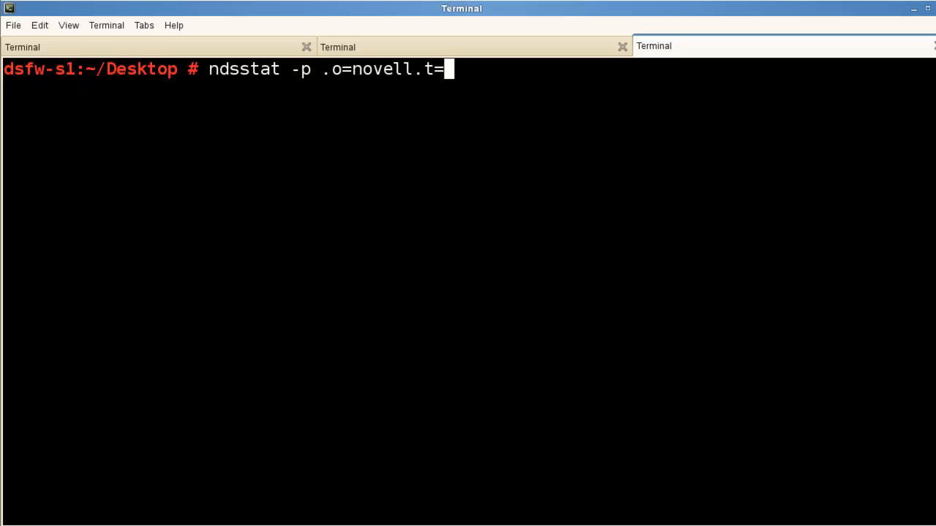
type("dsfw")
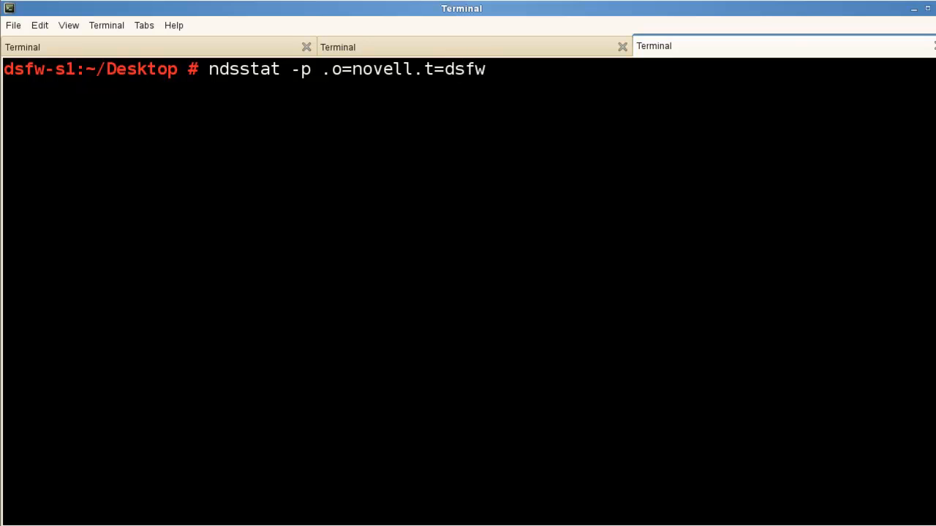
type("_tree")
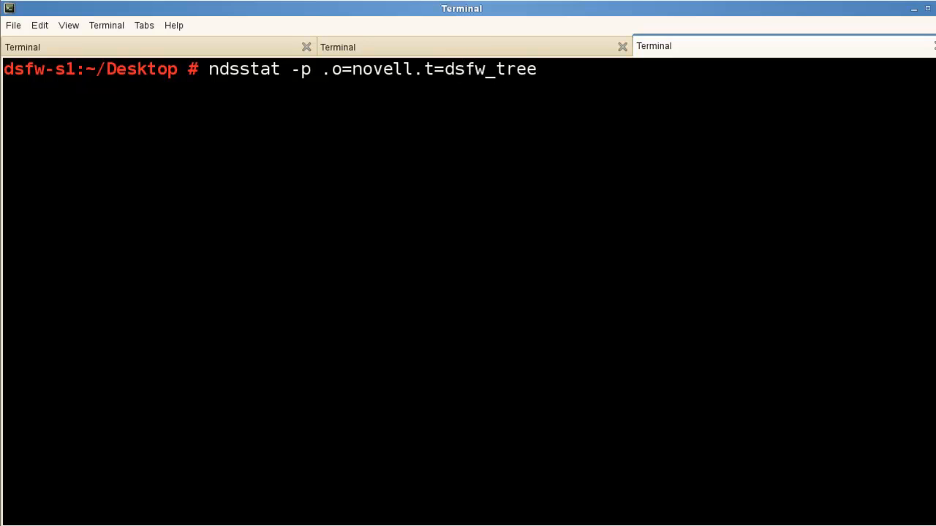
type(". -")
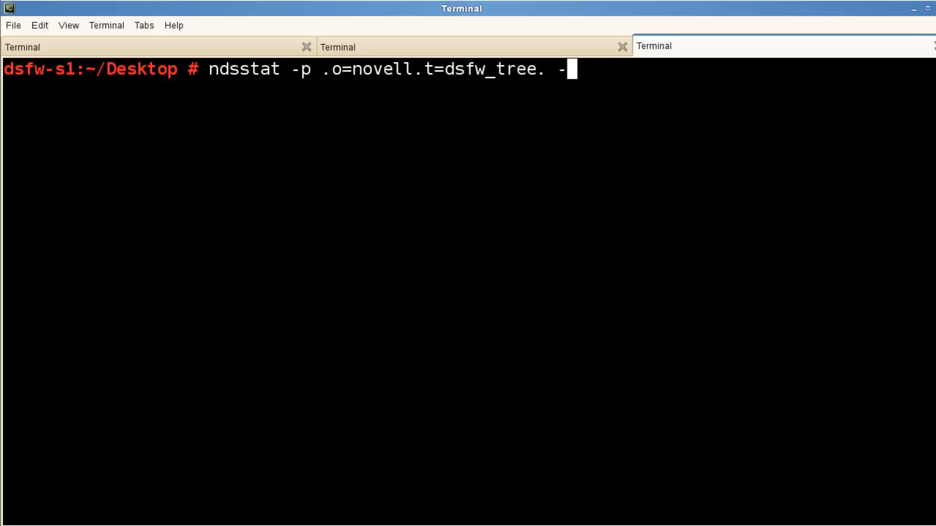
type("h")
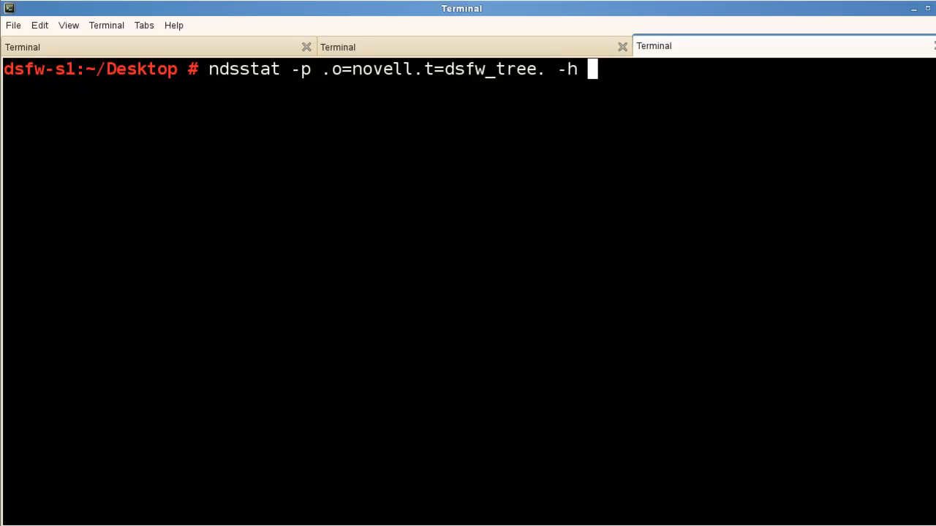
type("1")
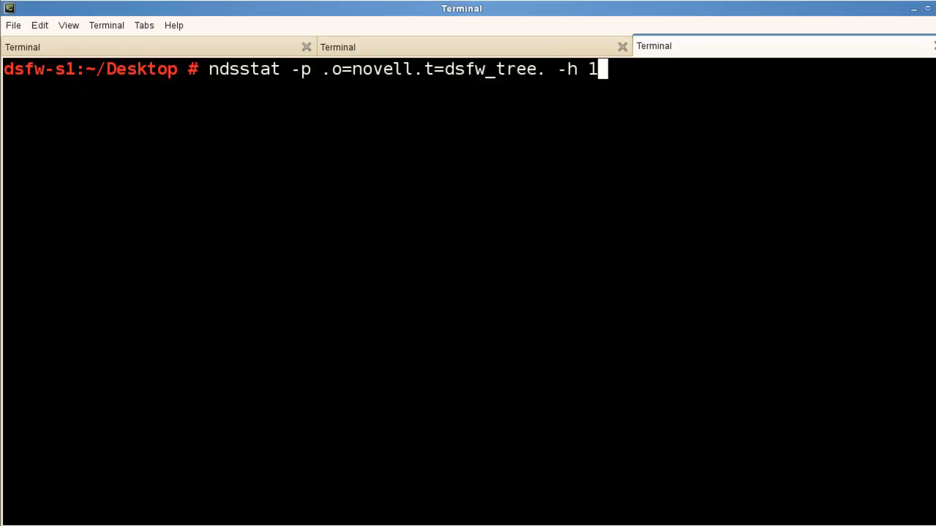
type("92.168.0.")
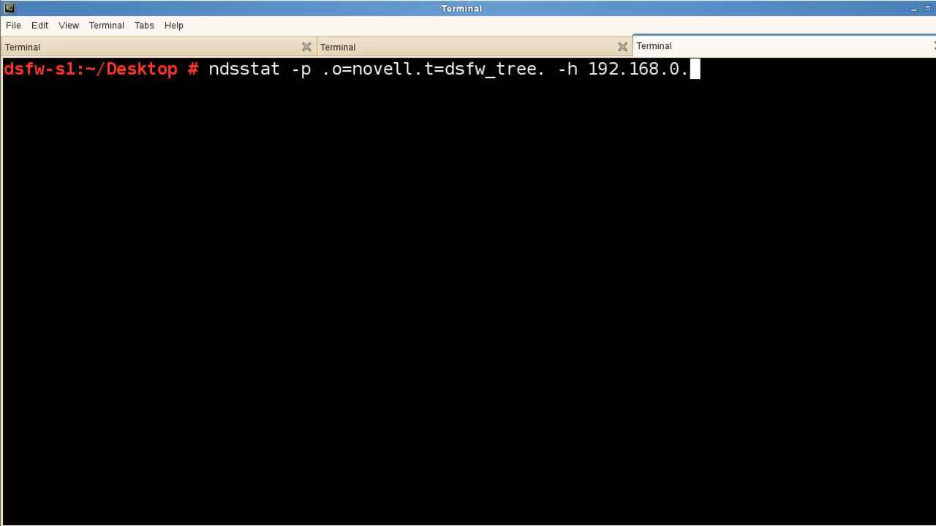
type("51")
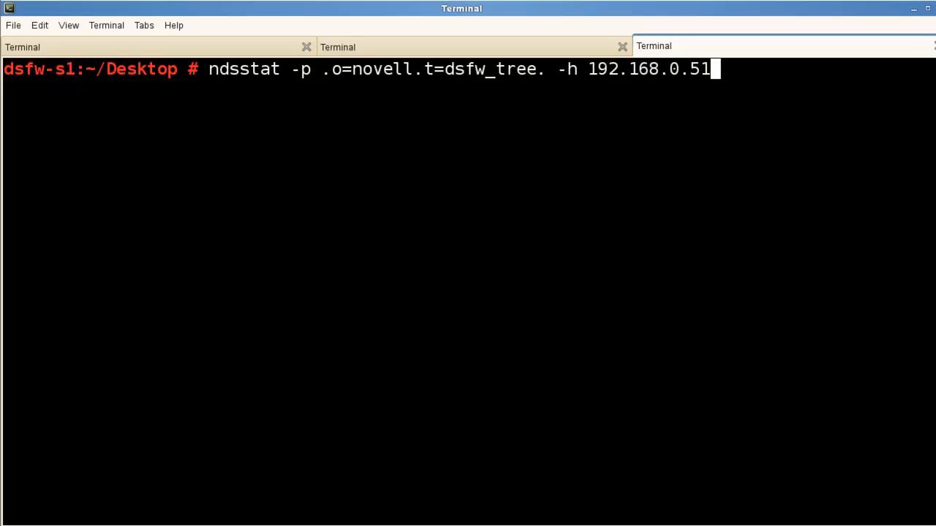
type(":524")
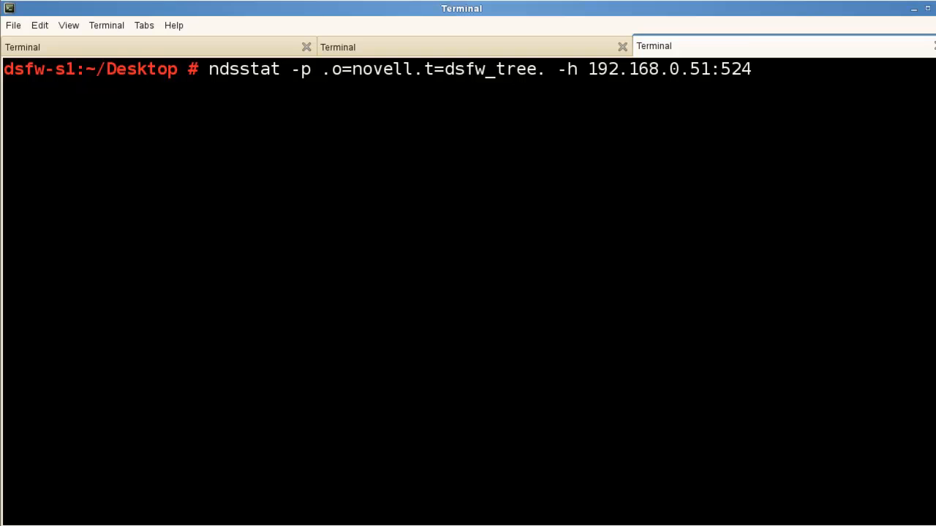
type("-")
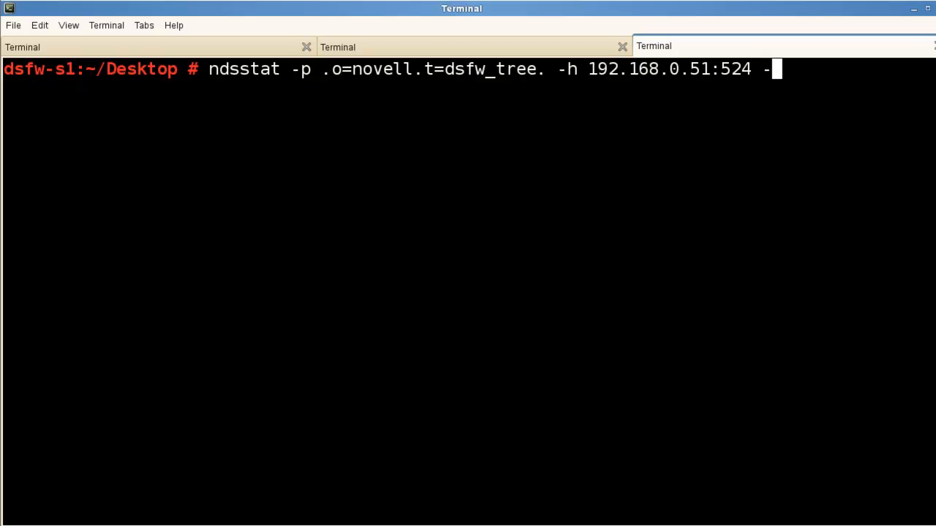
type("n")
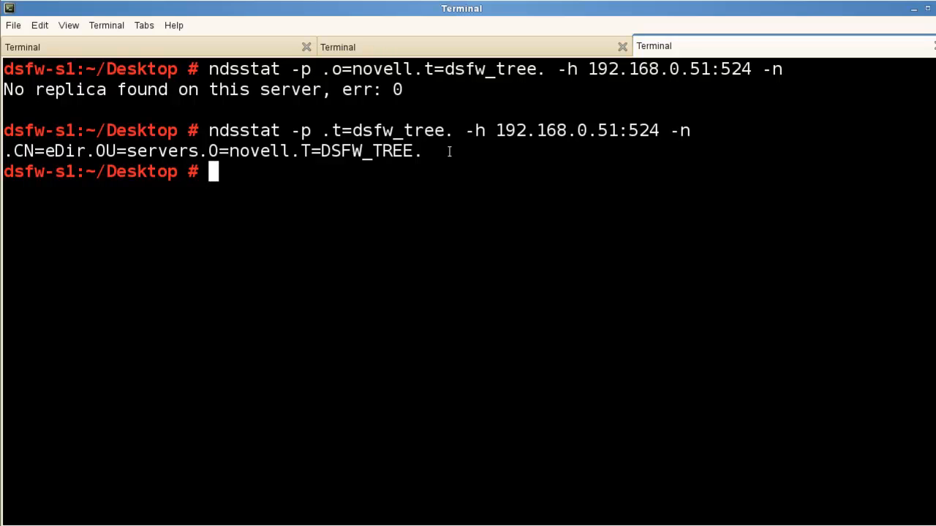
type("ndsstat -p .t=dsfw_tree. -h 192.168.0.51:524")
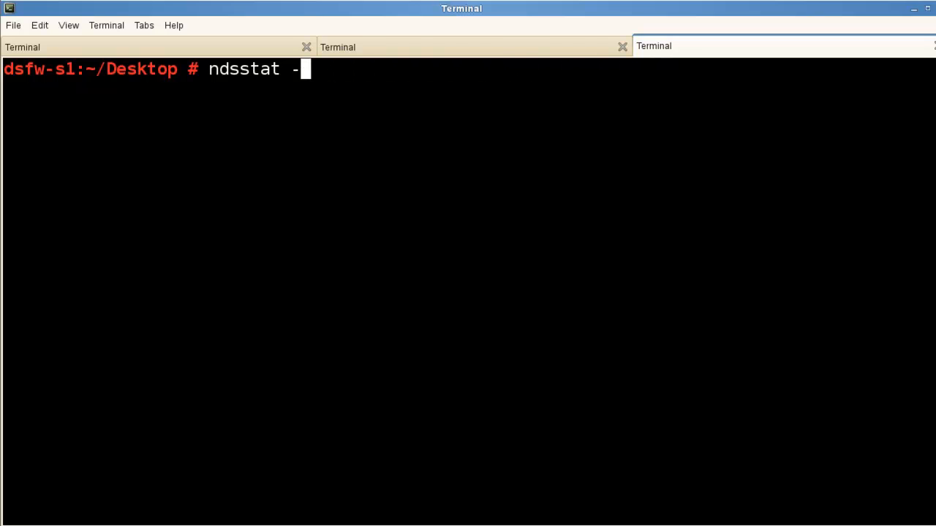
Run 'ndsstat -r -h 192.168.0.51:524' and scroll through the Master replicas of OU=B, C, D
type("r")
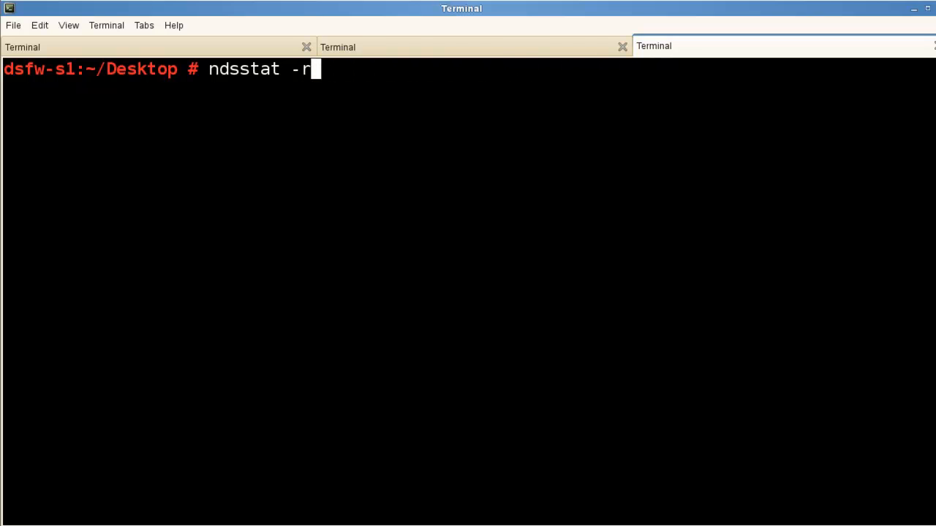
type("p .t=dsfw_tree. -h 192.168.0.51:524 -n")
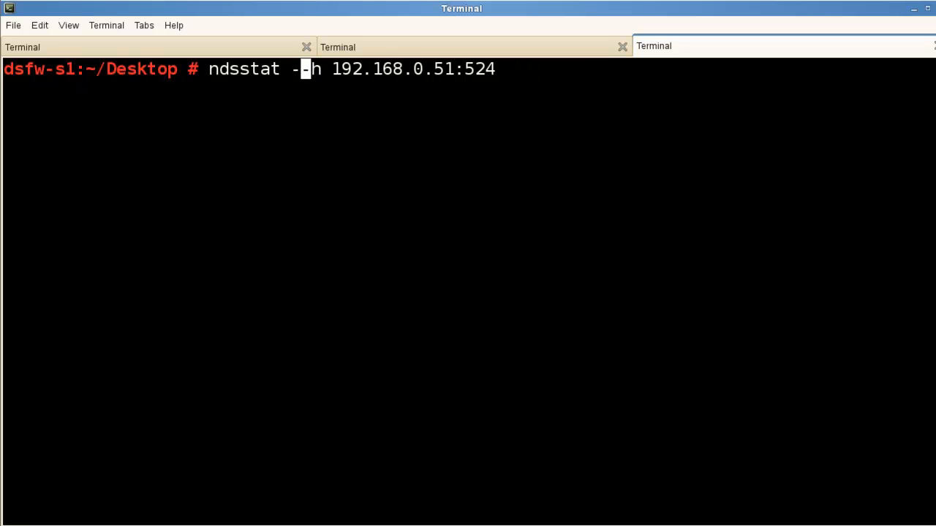
type("r")
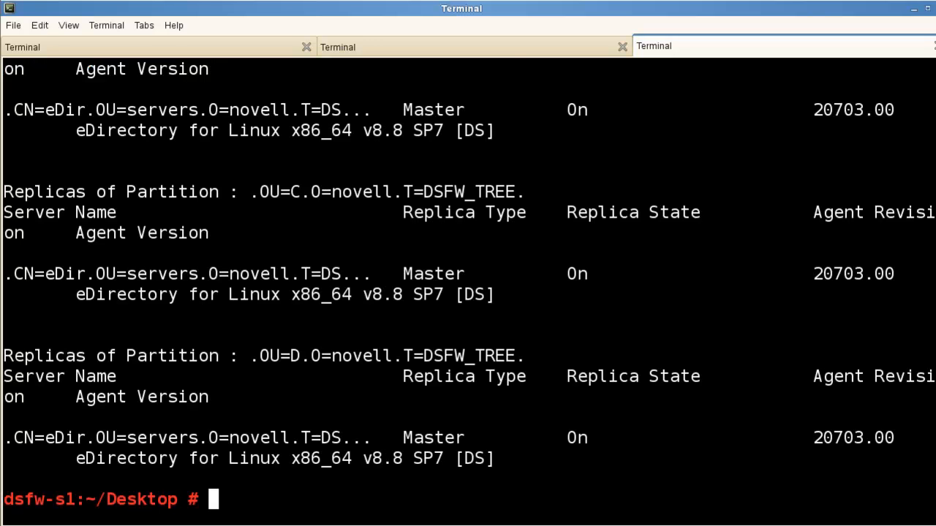
mouse_move(380, 378)
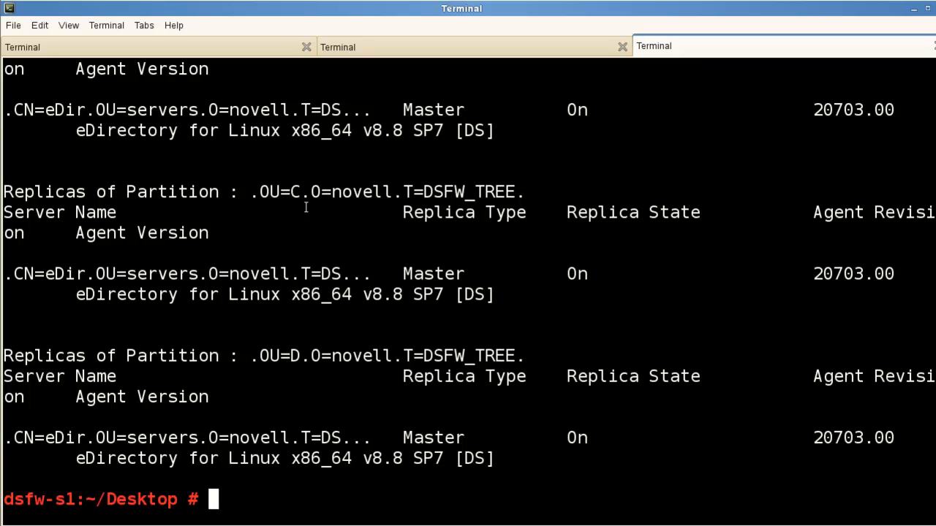
mouse_move(169, 447)
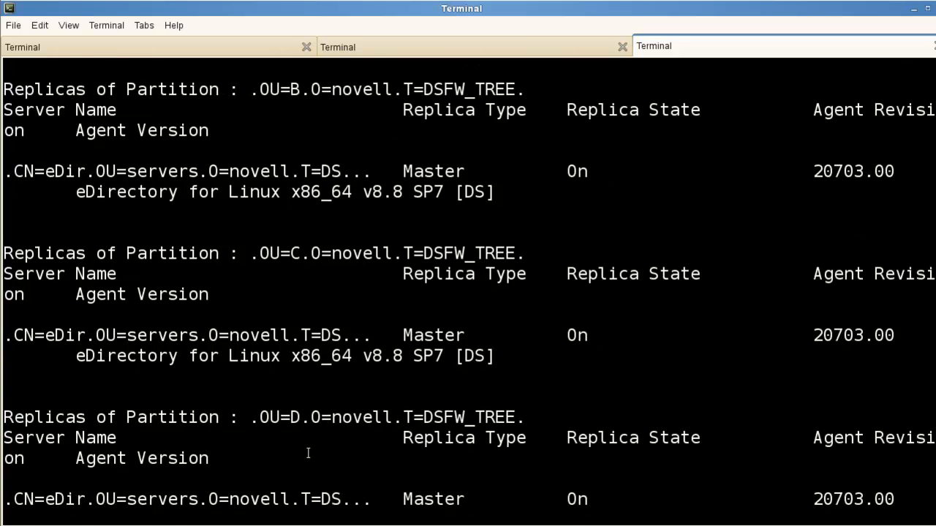
scroll("down", 3)
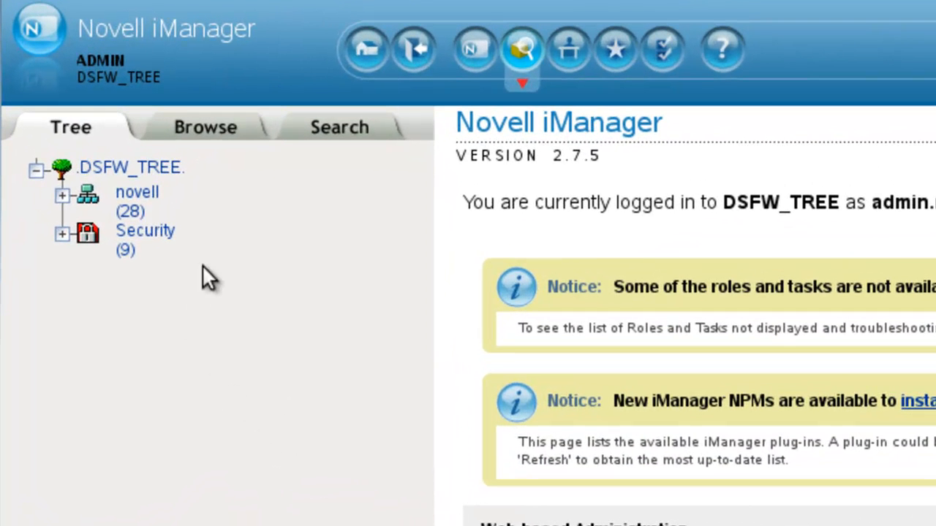
mouse_move(143, 209)
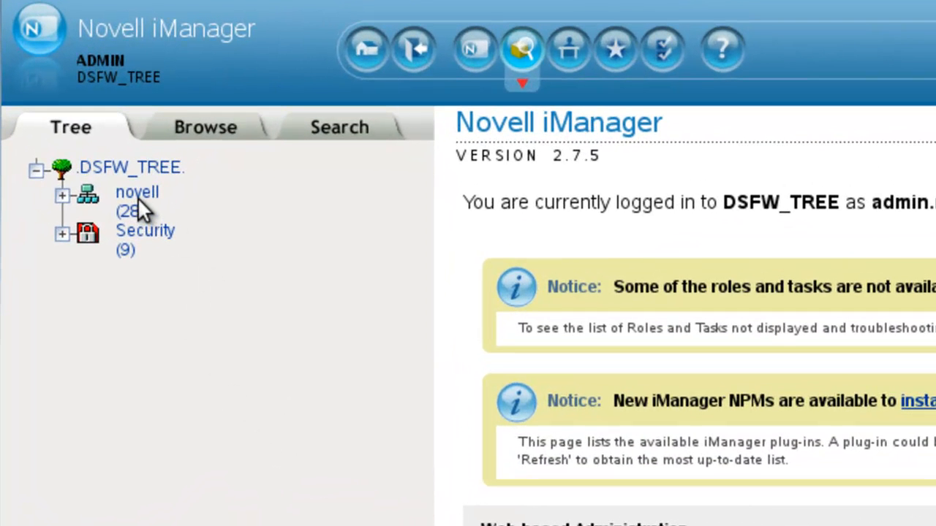
Create a partition from the novell container in the iManager Tree, then close
left_click(137, 192)
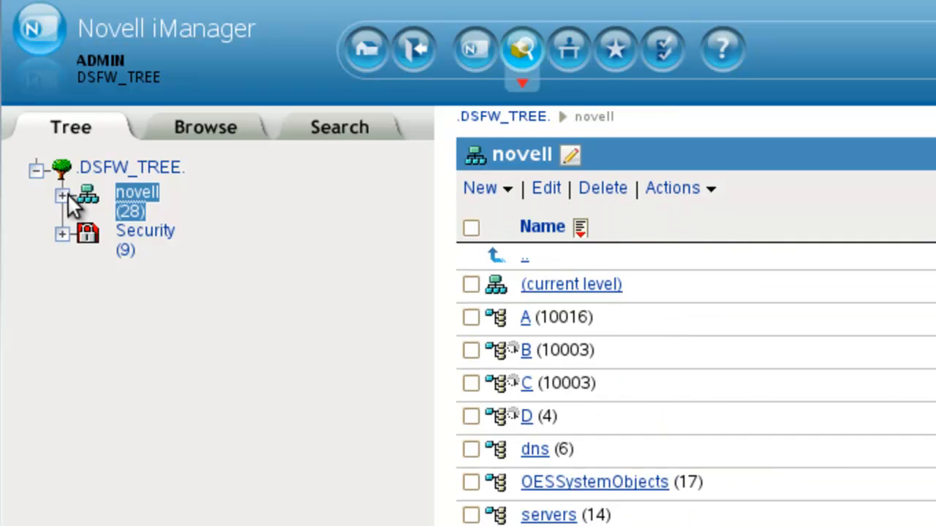
left_click(63, 196)
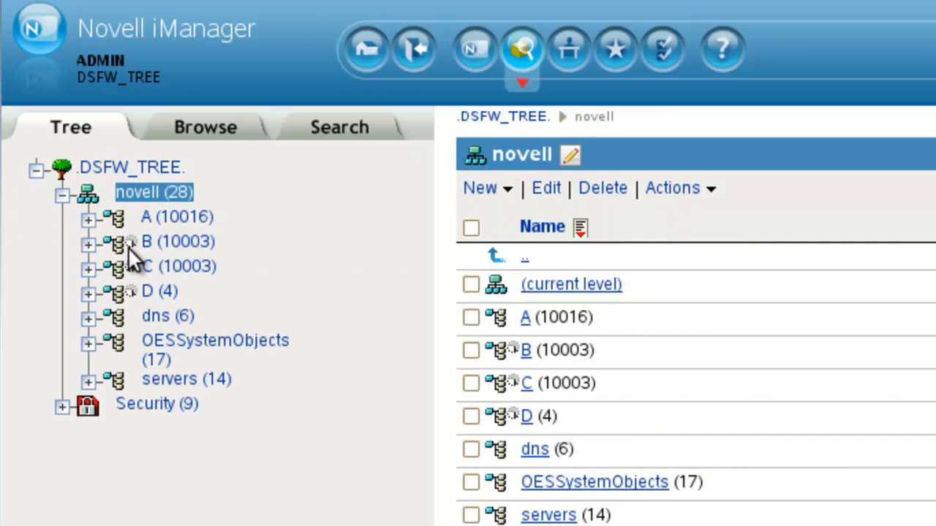
mouse_move(121, 209)
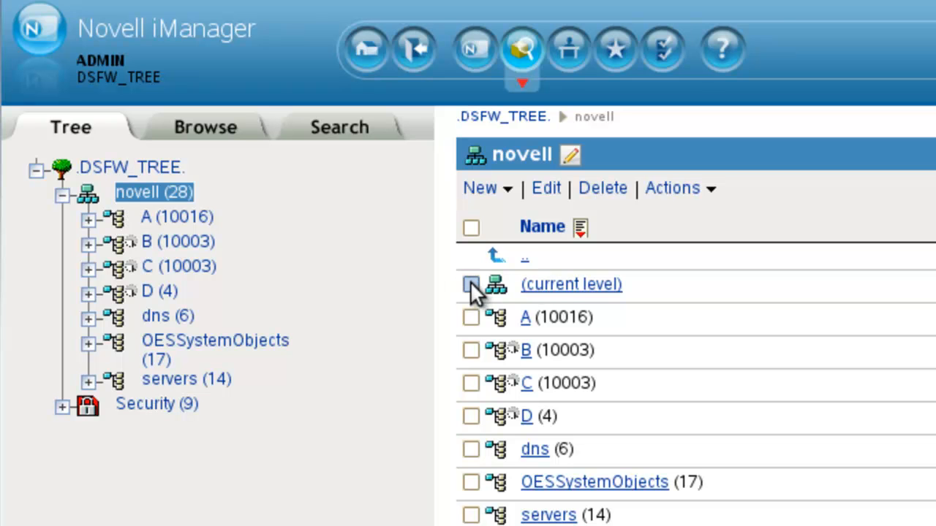
left_click(678, 188)
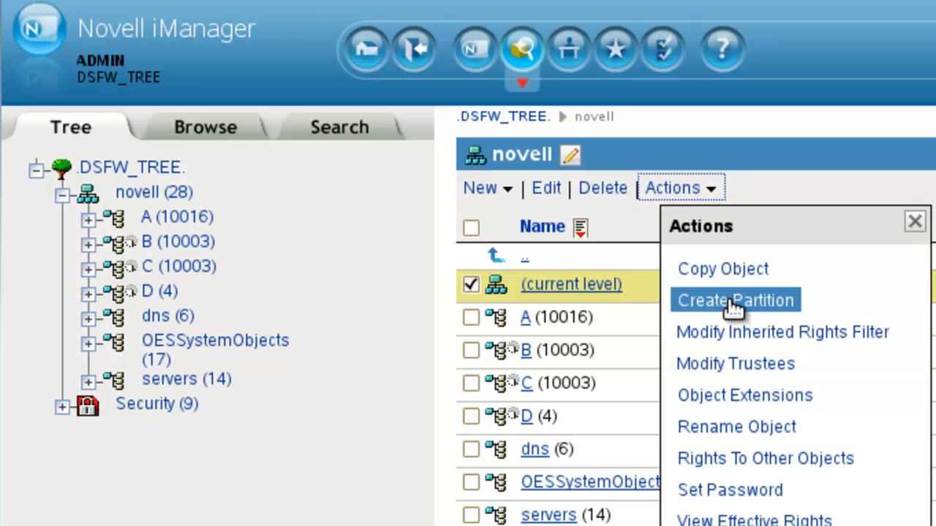
left_click(734, 300)
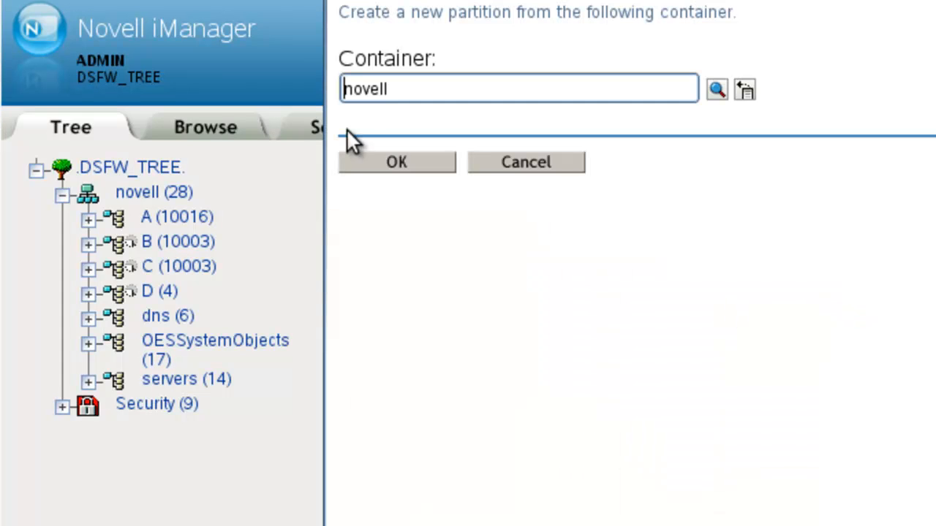
left_click(397, 161)
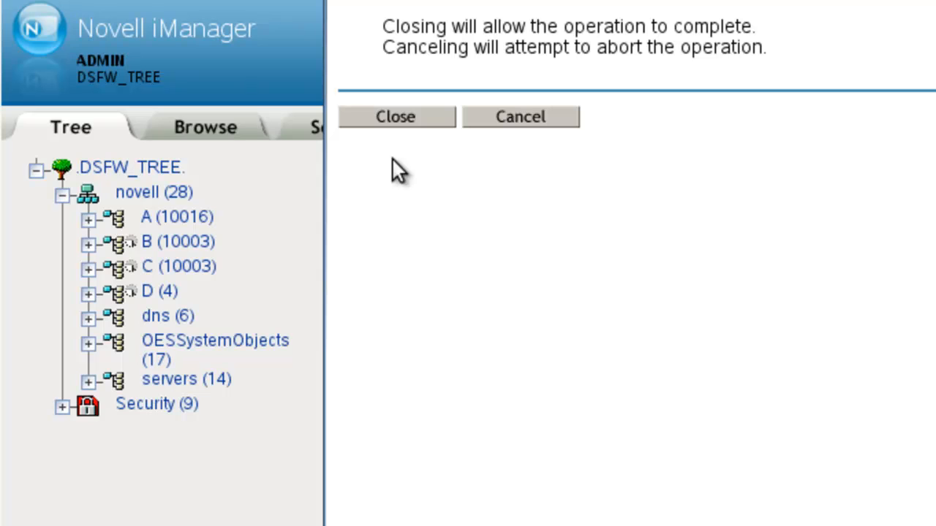
mouse_move(516, 295)
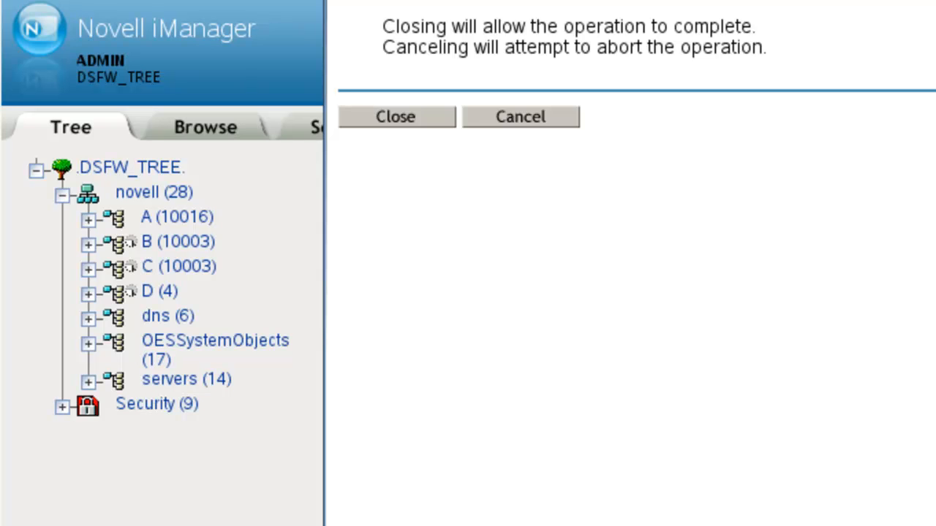
left_click(394, 116)
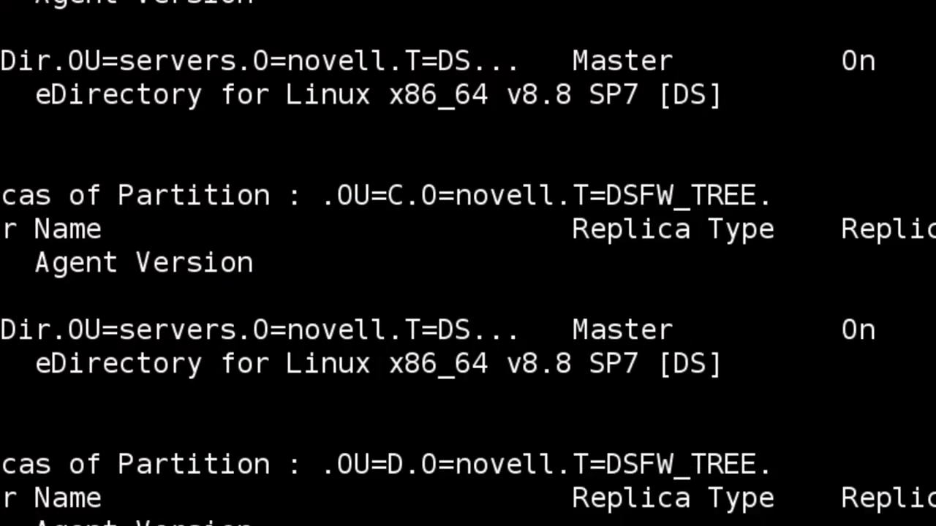
Clear the terminal and rerun ndsstat -p, inserting o=novell before t=dsfw_tree
type("clear")
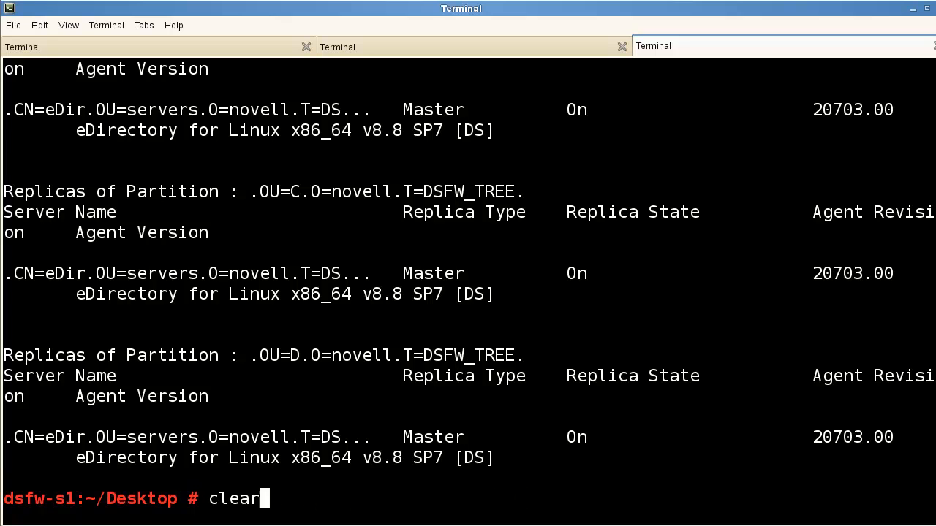
type("ndsstat -p .t=dsfw_tree. -h 192.168.0.51:524 -n")
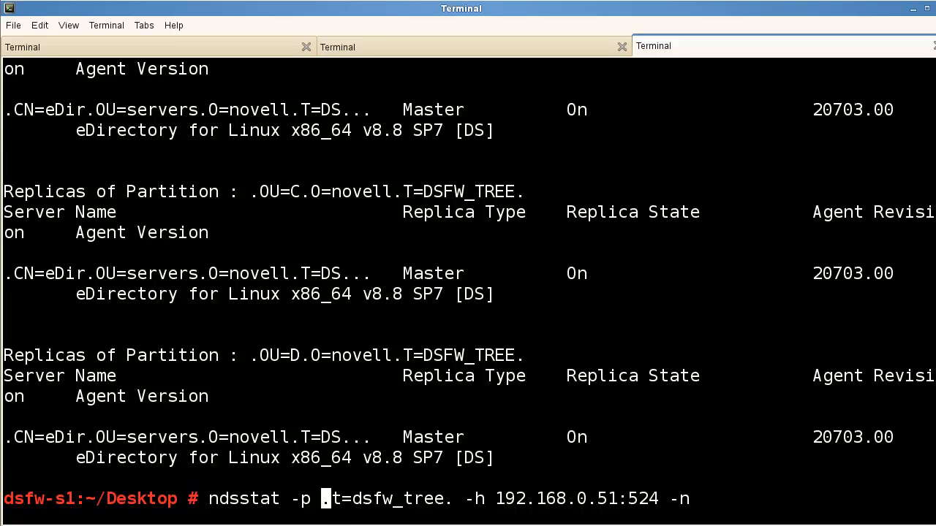
type("o.")
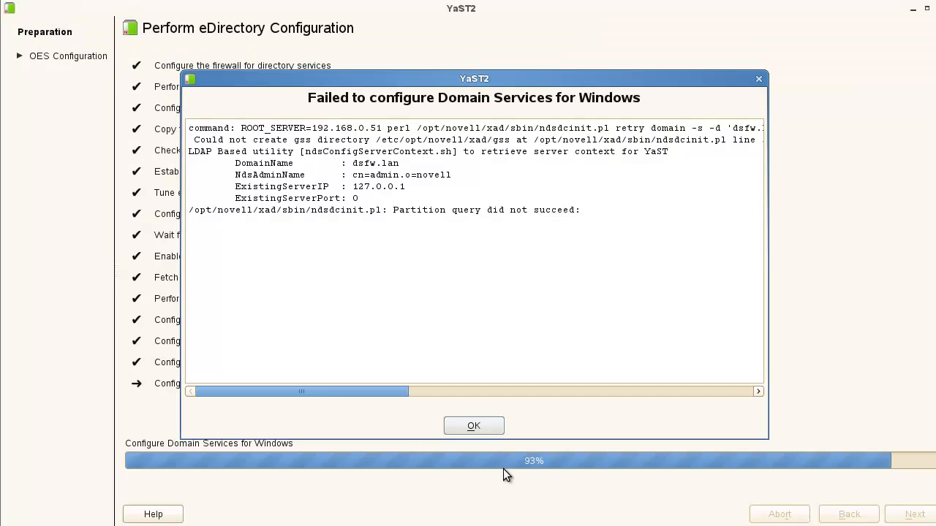
Dismiss the 'Failed to configure Domain Services for Windows' error and retry the configuration
left_click(473, 425)
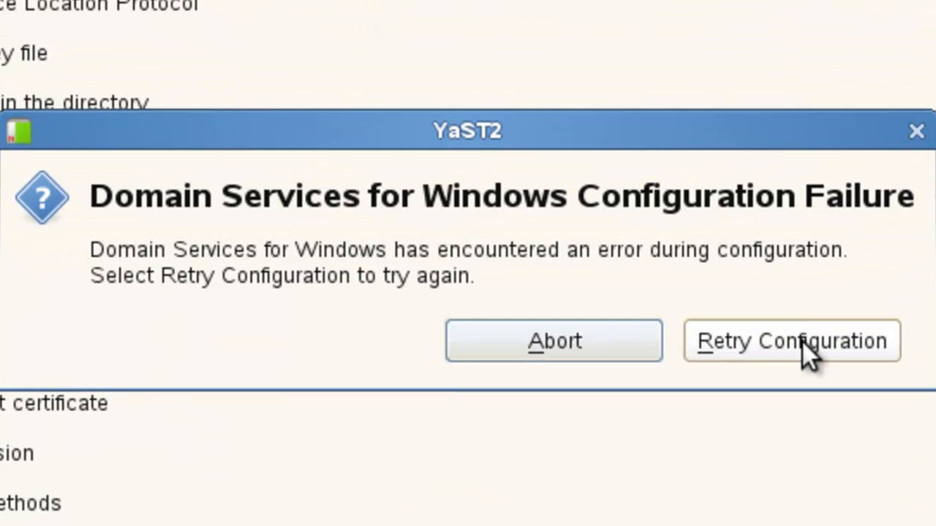
left_click(791, 341)
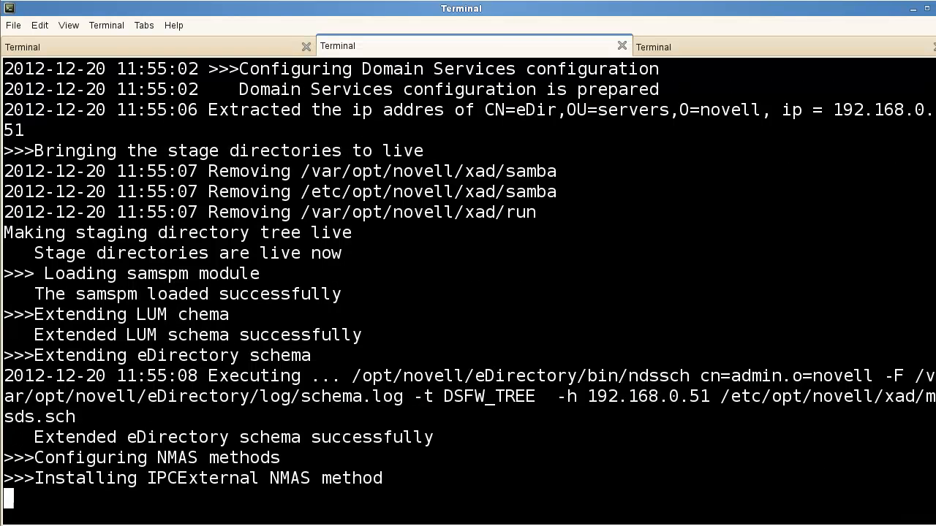
Scroll the DSfW log as NMAS methods succeed and the LDAP server gets configured
scroll("down", 3)
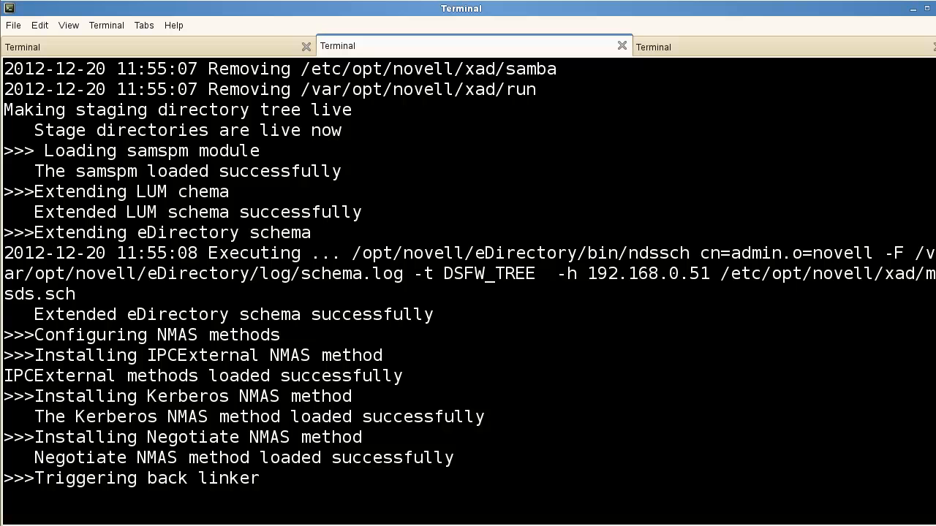
scroll("down", 3)
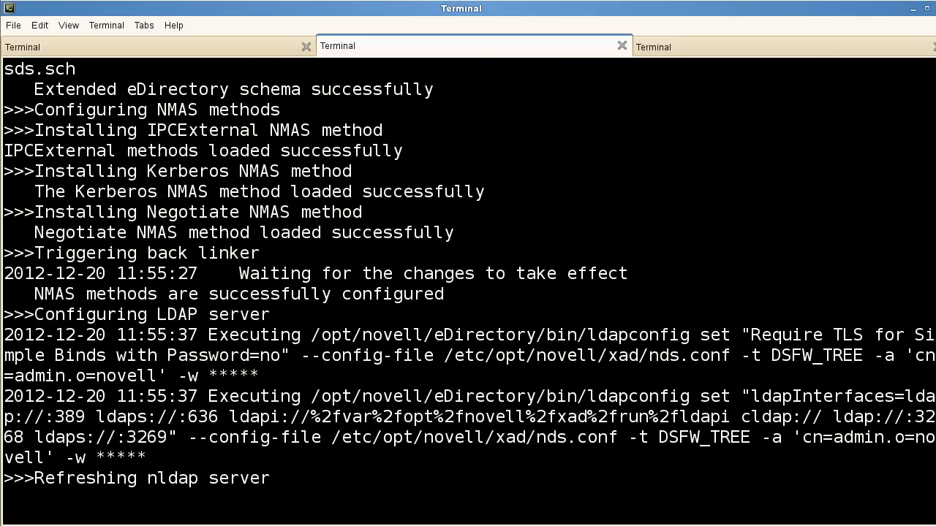